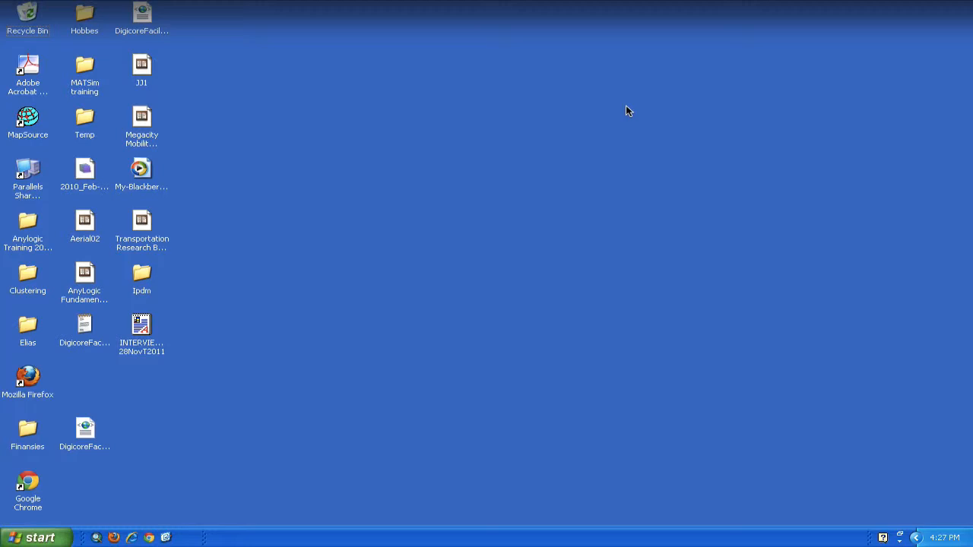
{"action": "mouse_move", "coordinate": [105, 504]}
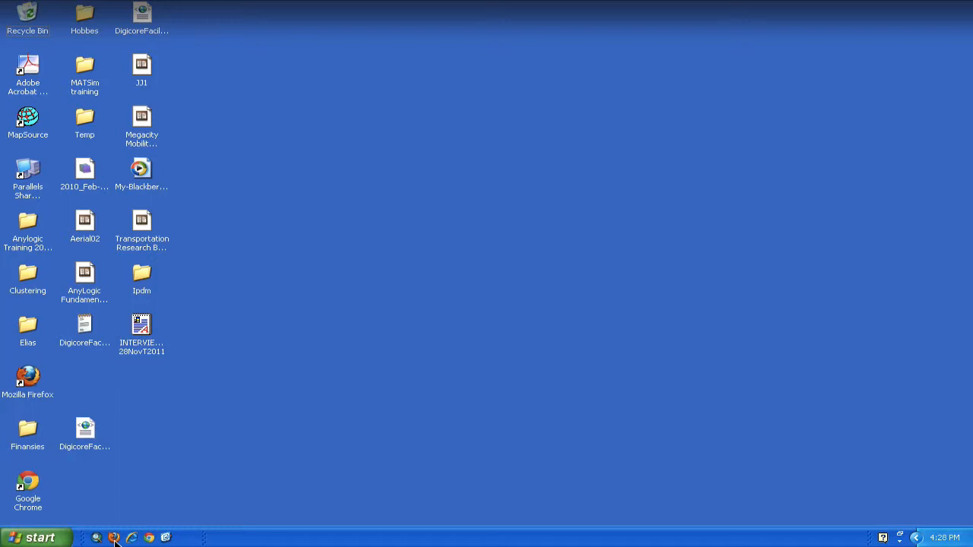
{"action": "mouse_move", "coordinate": [411, 284]}
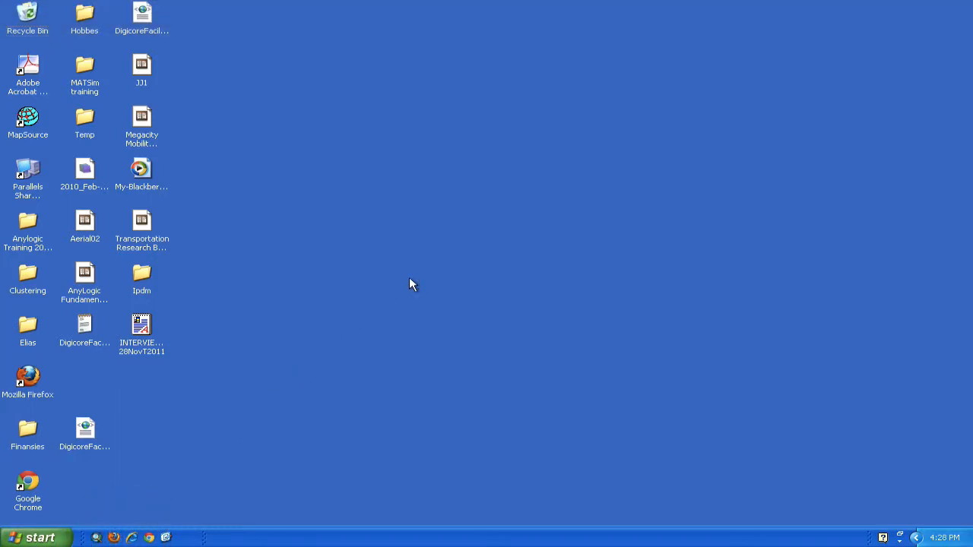
Launch Firefox, search Google for 'TortoiseSVN', and follow the official tortoisesvn.net result.
{"action": "double_click", "coordinate": [27, 377]}
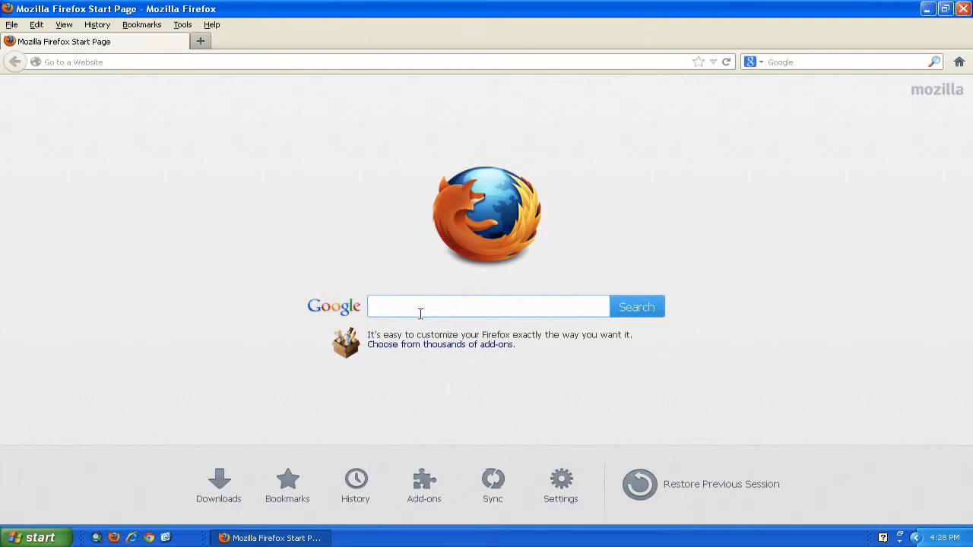
{"action": "type", "text": "TortoiseSV"}
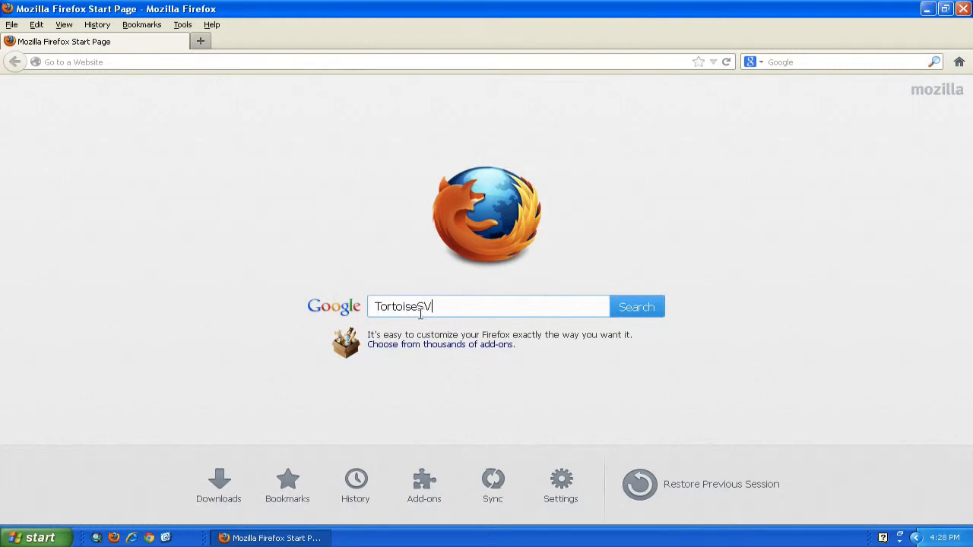
{"action": "key", "text": "Return"}
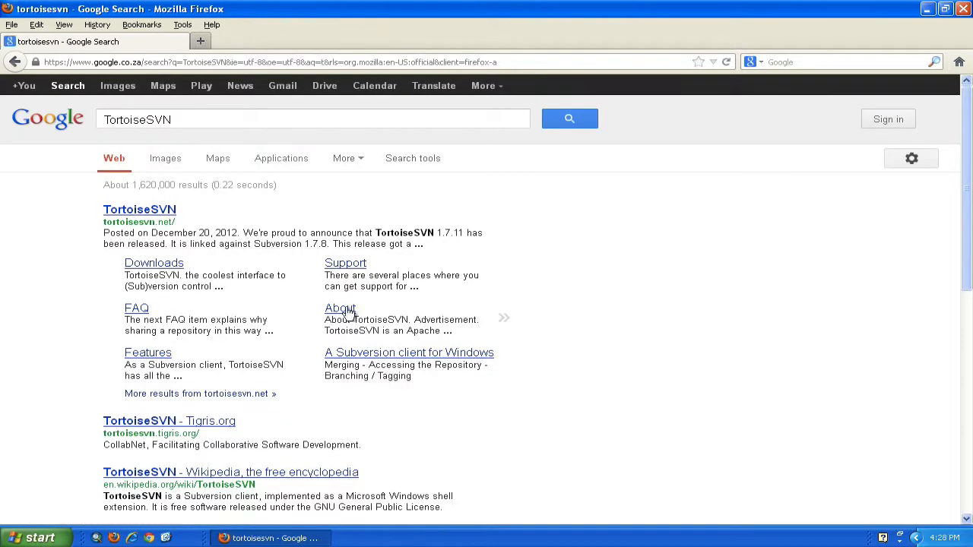
{"action": "left_click", "coordinate": [152, 212]}
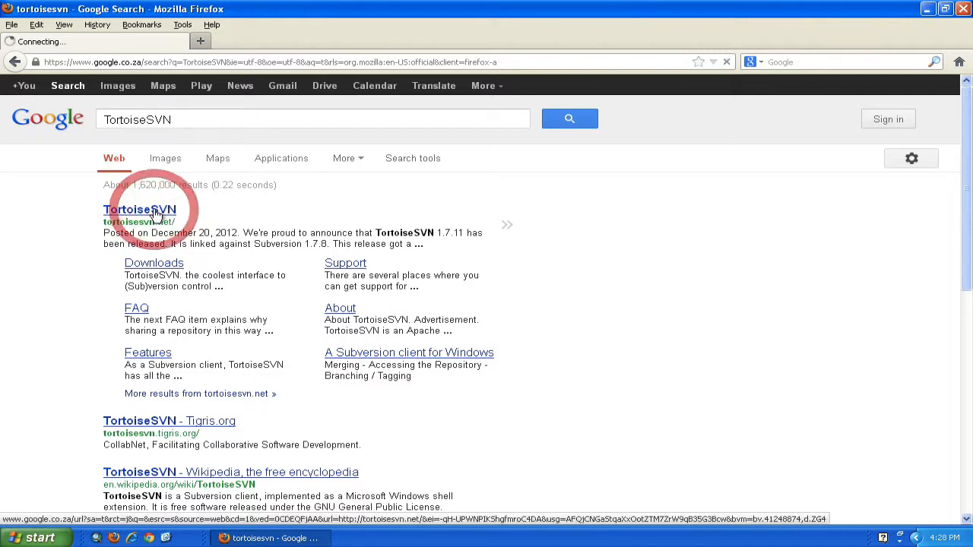
{"action": "left_click", "coordinate": [140, 210]}
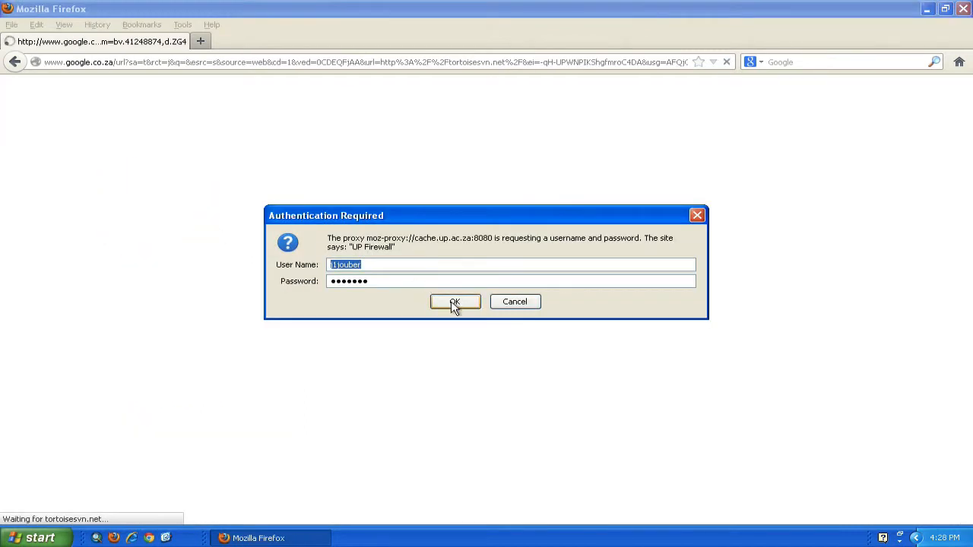
Confirm the Authentication Required proxy dialog so tortoisesvn.net loads.
{"action": "left_click", "coordinate": [455, 301]}
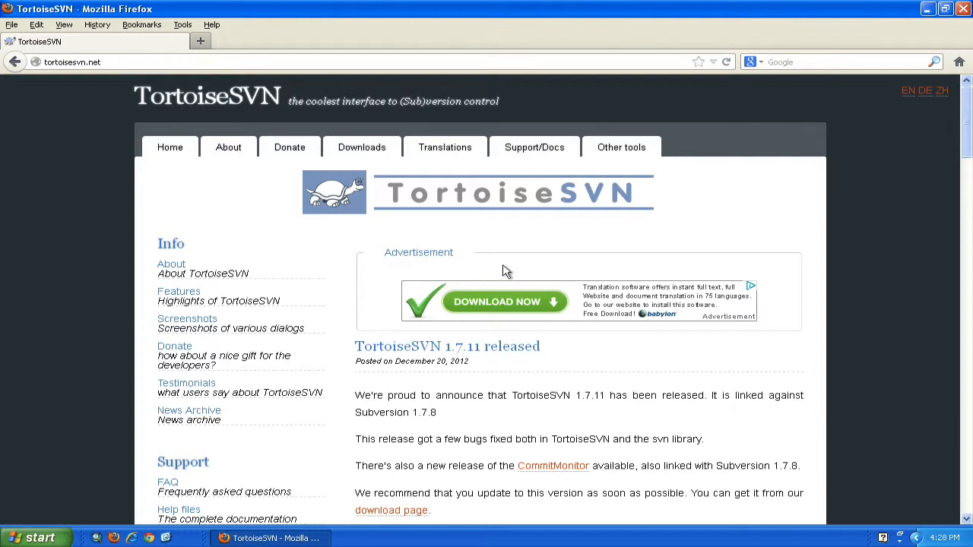
{"action": "mouse_move", "coordinate": [361, 152]}
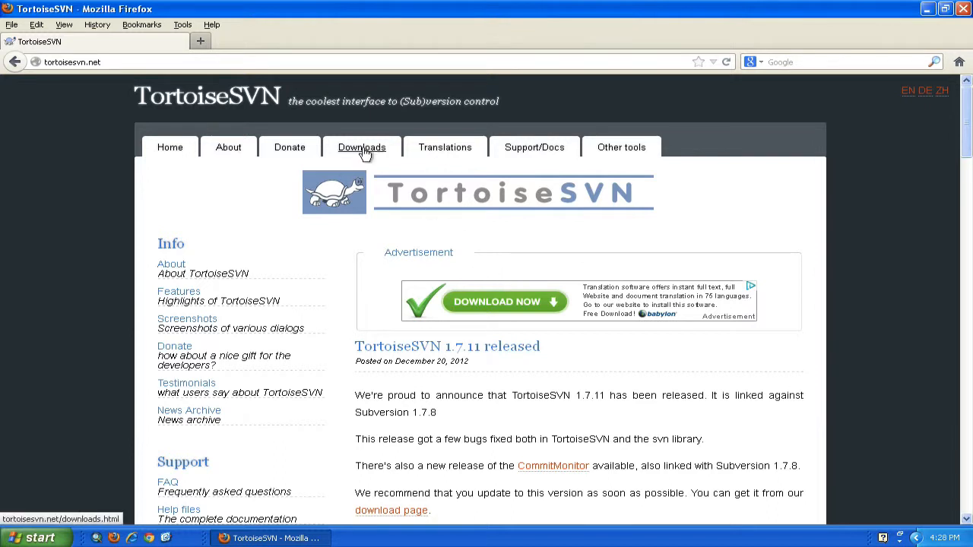
From the Downloads page, start the 32-bit TortoiseSVN-1.7.11 .msi download via Download Now.
{"action": "left_click", "coordinate": [361, 146]}
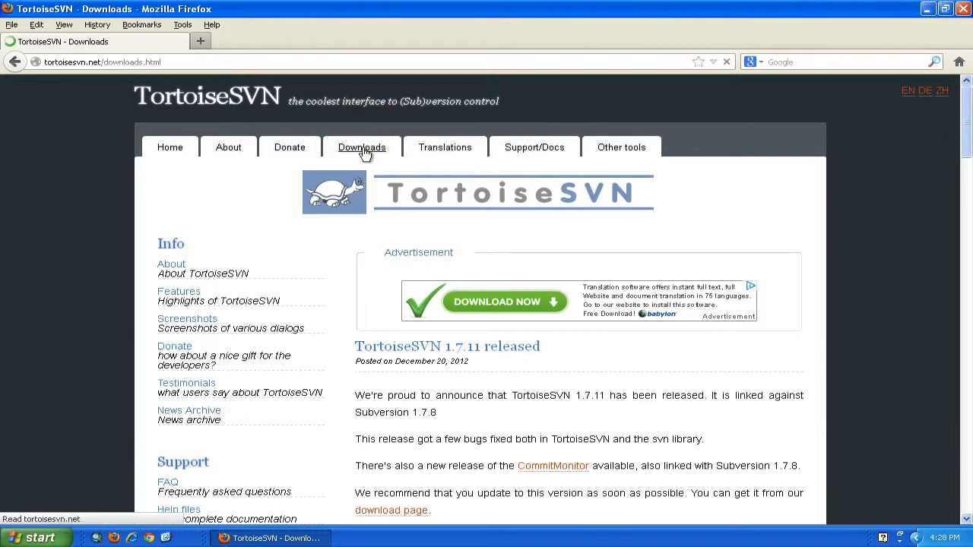
{"action": "left_click", "coordinate": [362, 146]}
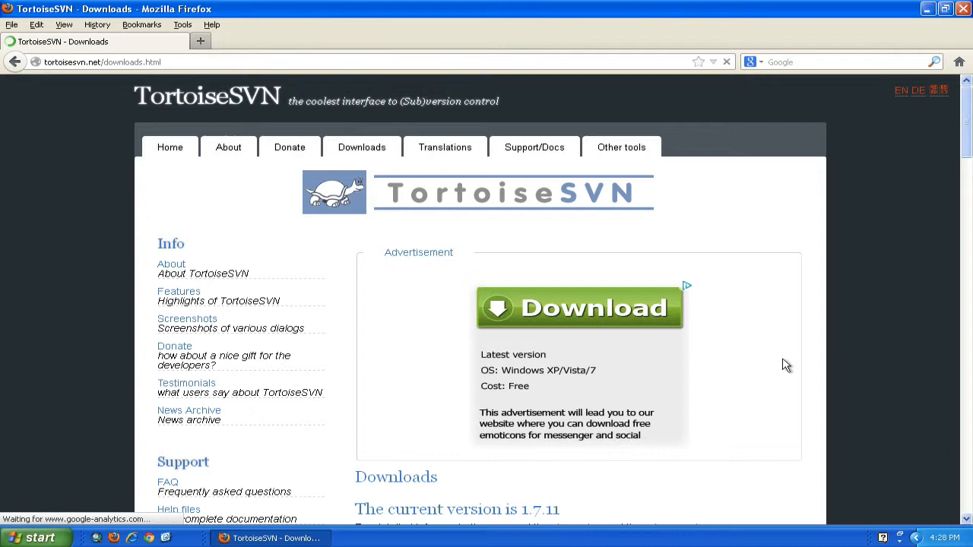
{"action": "scroll", "scroll_direction": "down", "scroll_amount": 3}
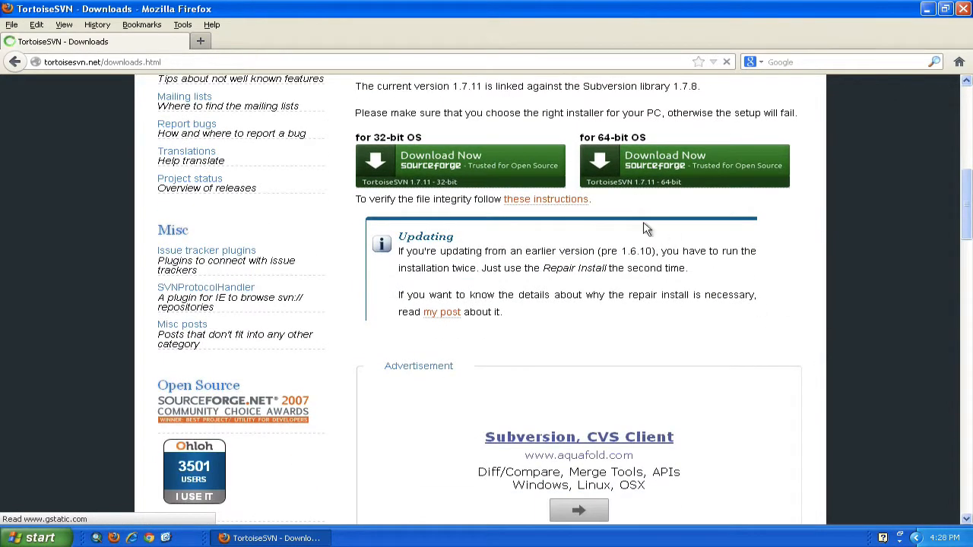
{"action": "mouse_move", "coordinate": [507, 174]}
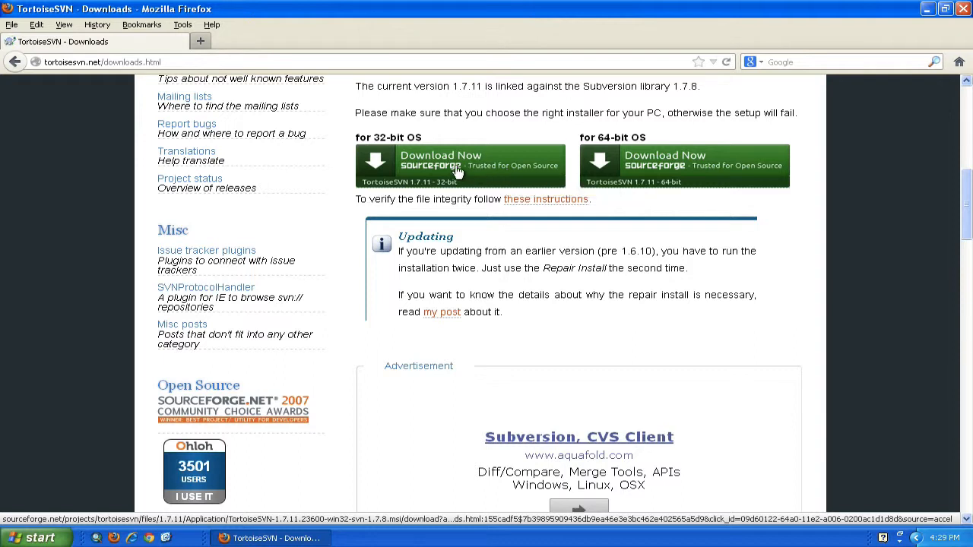
{"action": "left_click", "coordinate": [459, 166]}
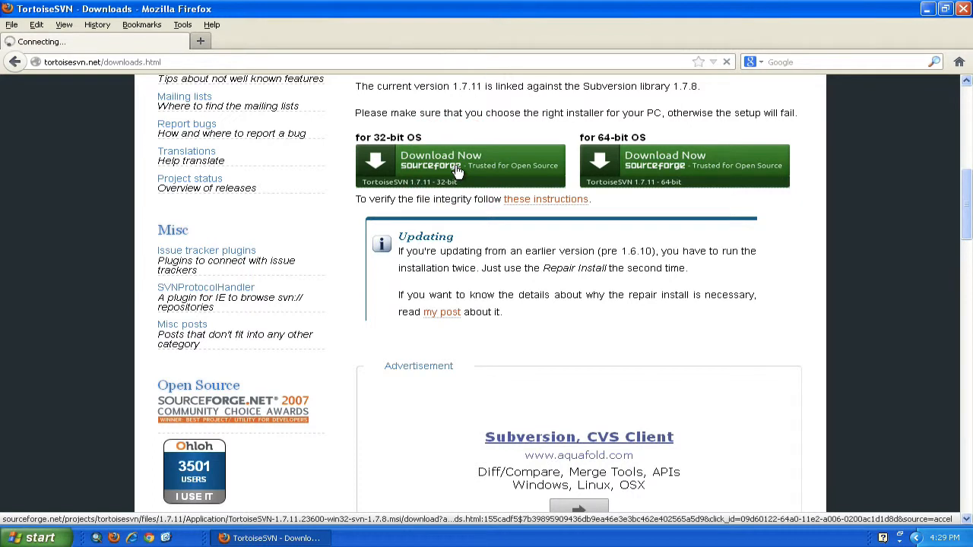
{"action": "left_click", "coordinate": [459, 164]}
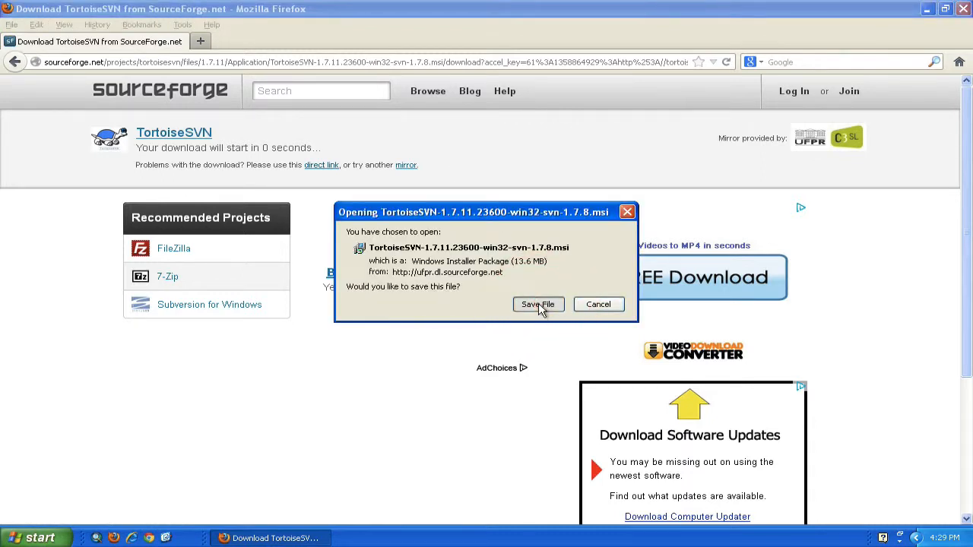
Save TortoiseSVN-1.7.11 win32 .msi to disk and run it from the Downloads window.
{"action": "left_click", "coordinate": [538, 304]}
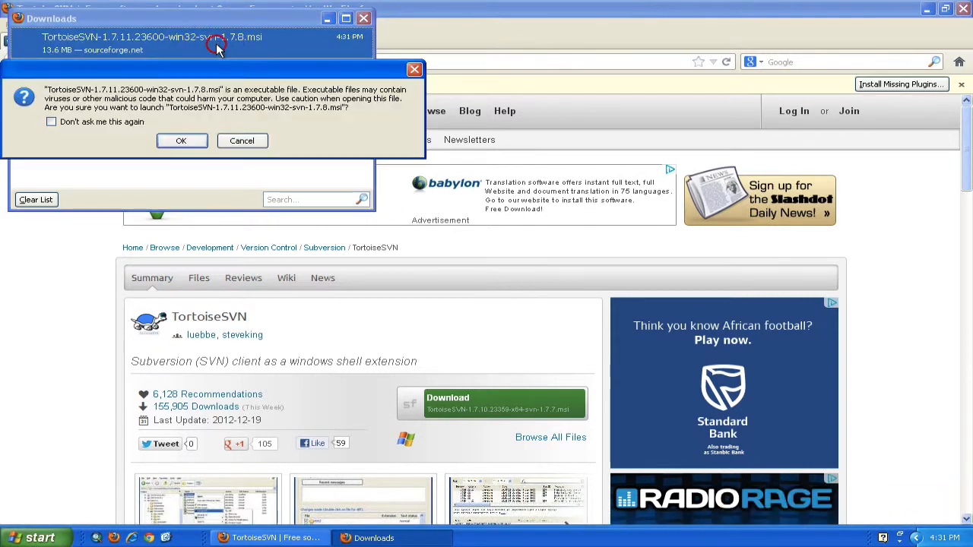
{"action": "mouse_move", "coordinate": [182, 145]}
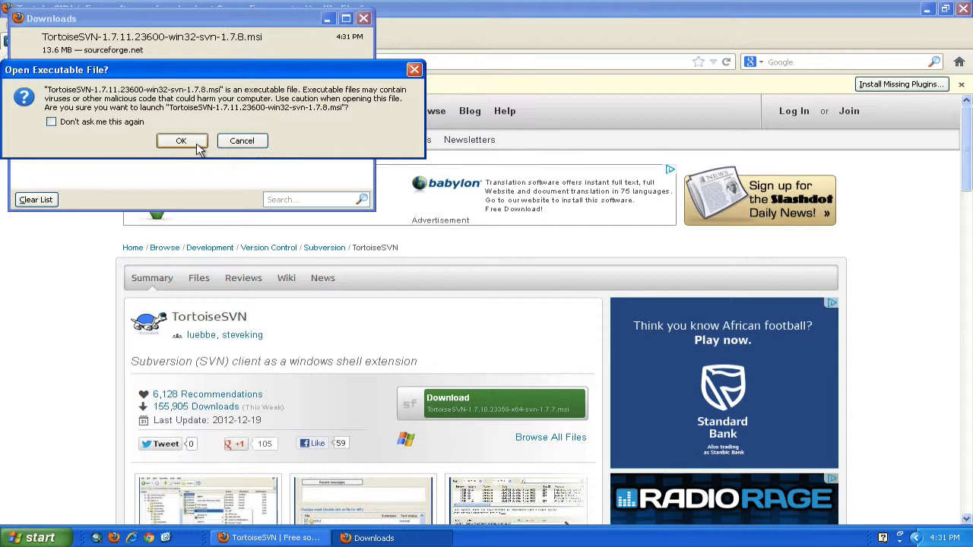
Run the installer, accept the license, keep default features, install TortoiseSVN 1.7.11 and finish.
{"action": "left_click", "coordinate": [181, 140]}
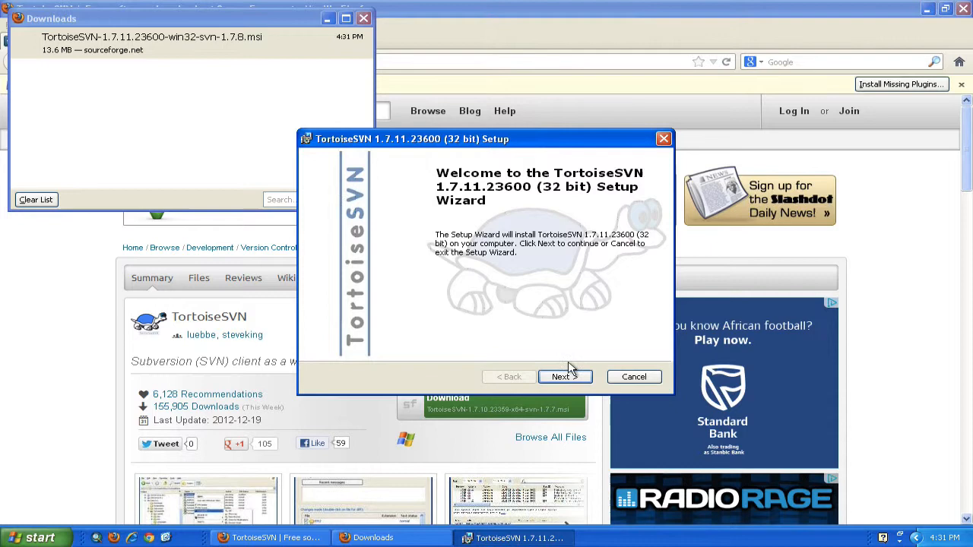
{"action": "left_click", "coordinate": [566, 377]}
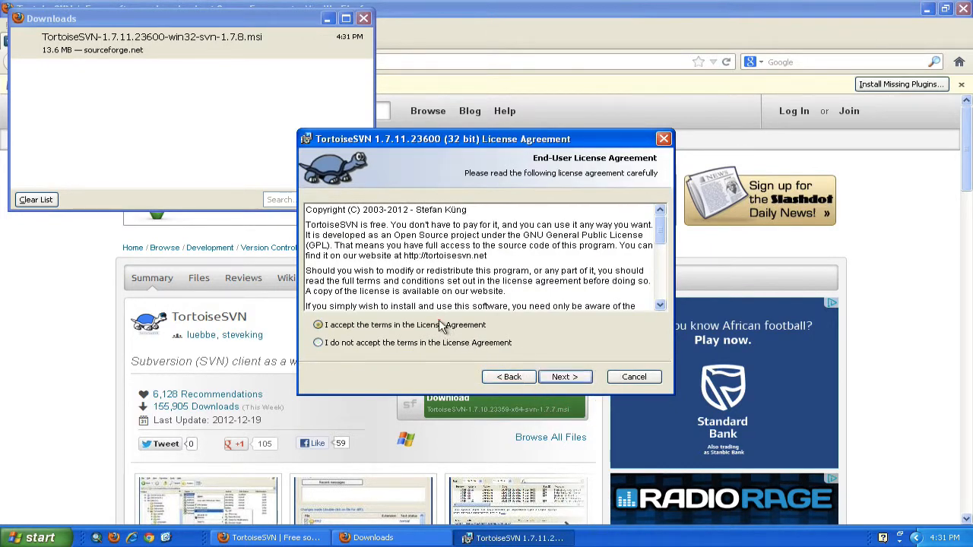
{"action": "left_click", "coordinate": [565, 377]}
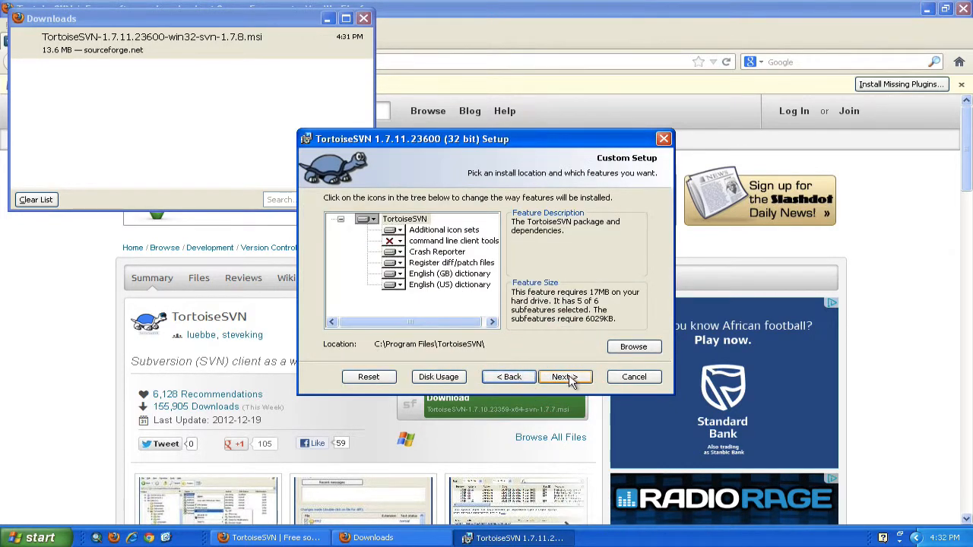
{"action": "left_click", "coordinate": [562, 377]}
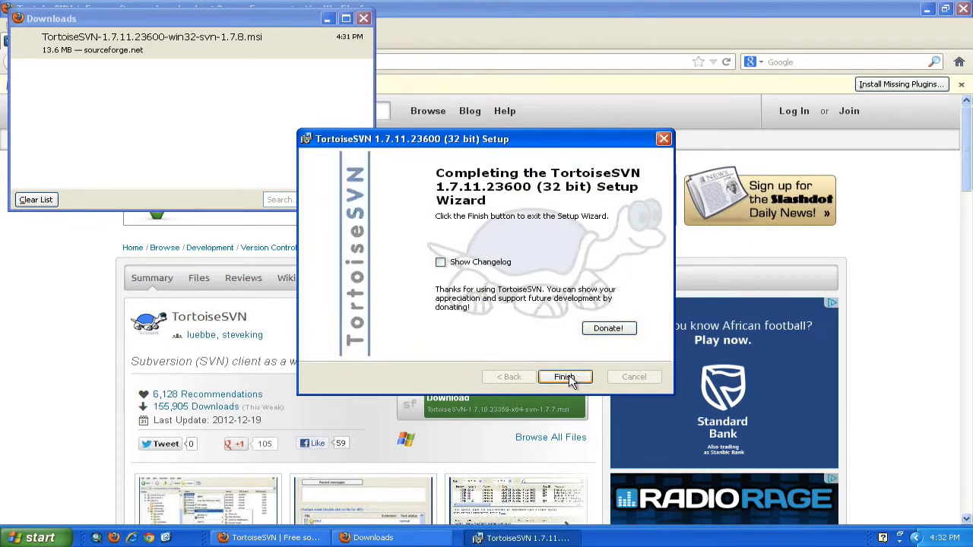
{"action": "left_click", "coordinate": [564, 377]}
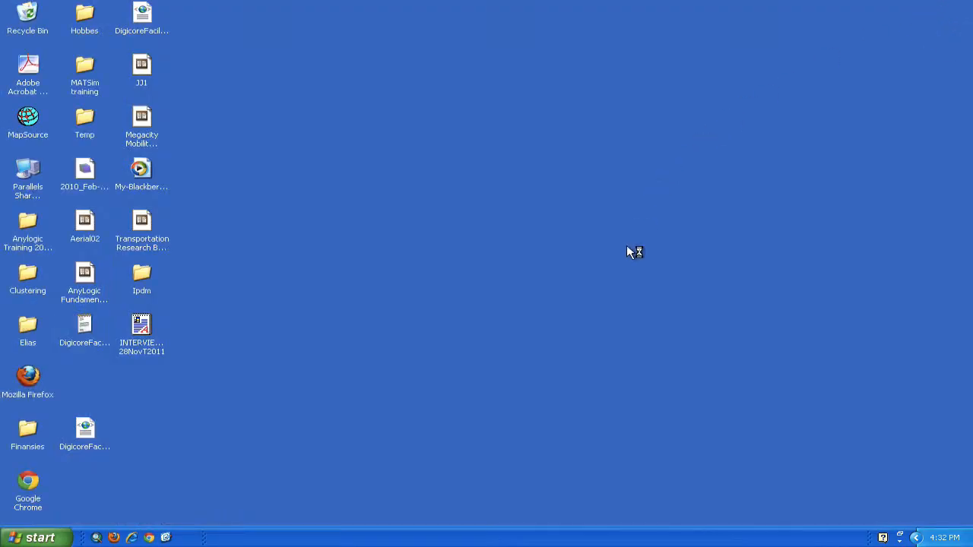
{"action": "mouse_move", "coordinate": [620, 272]}
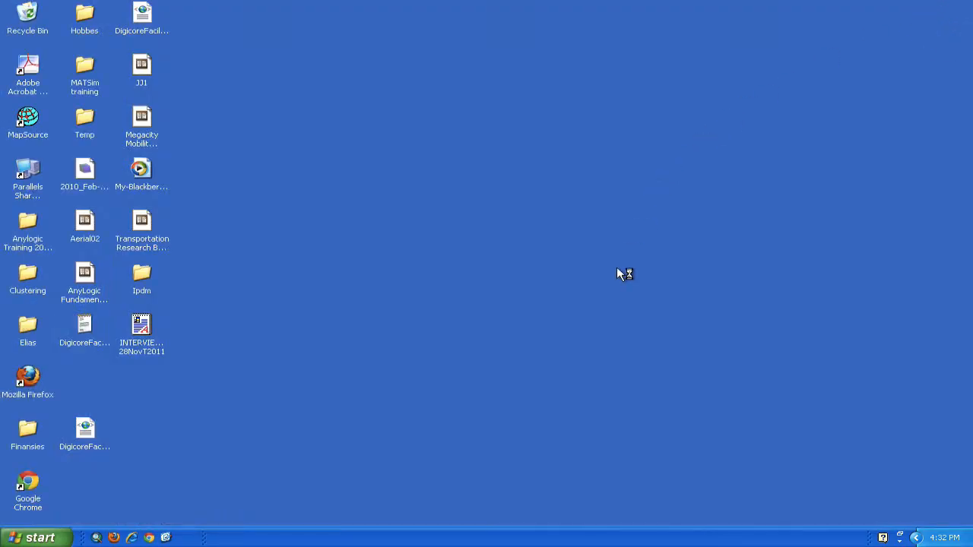